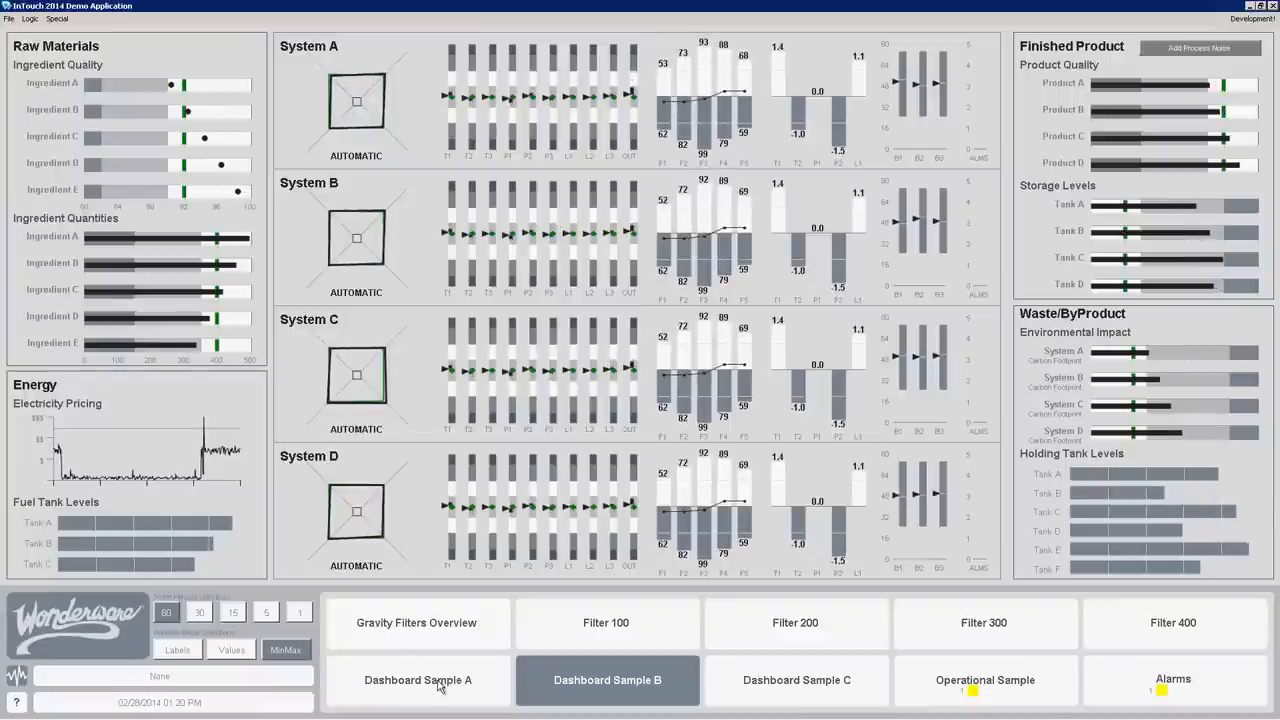
# Browse Dashboard Sample A with Production Lines 1-10, then the chart-type catalogue sample.
pyautogui.click(416, 680)
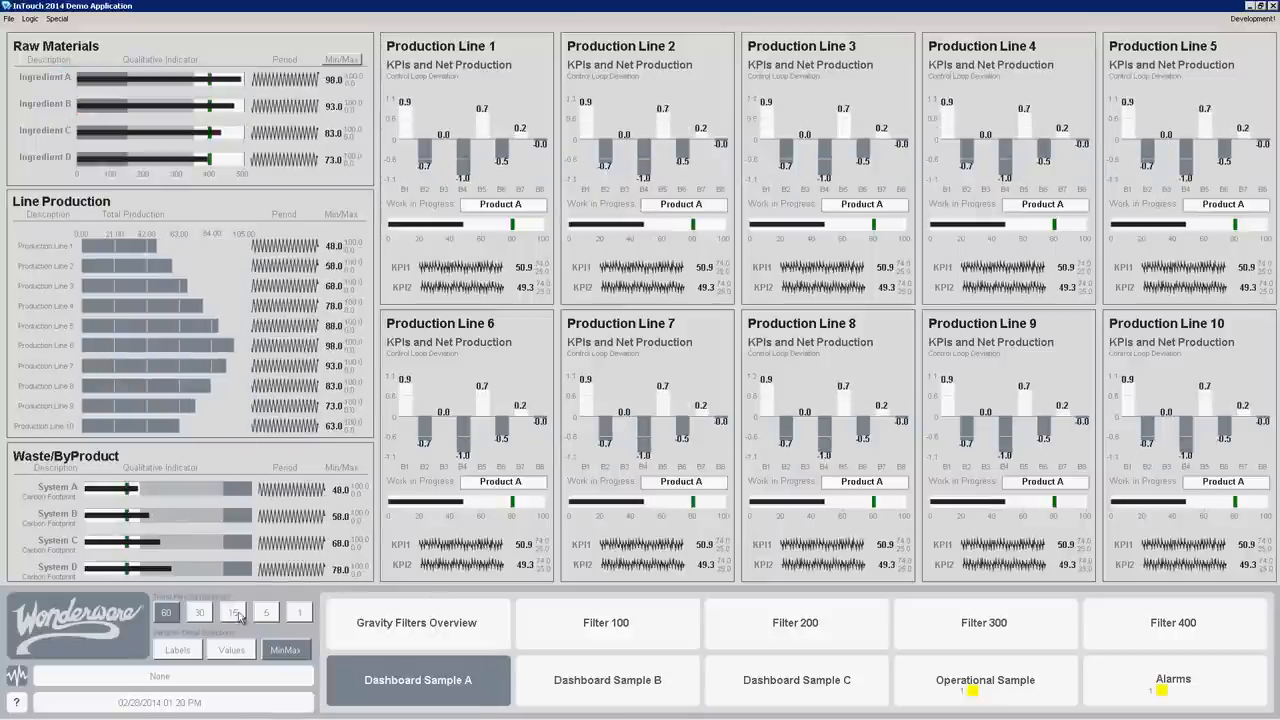
pyautogui.click(232, 612)
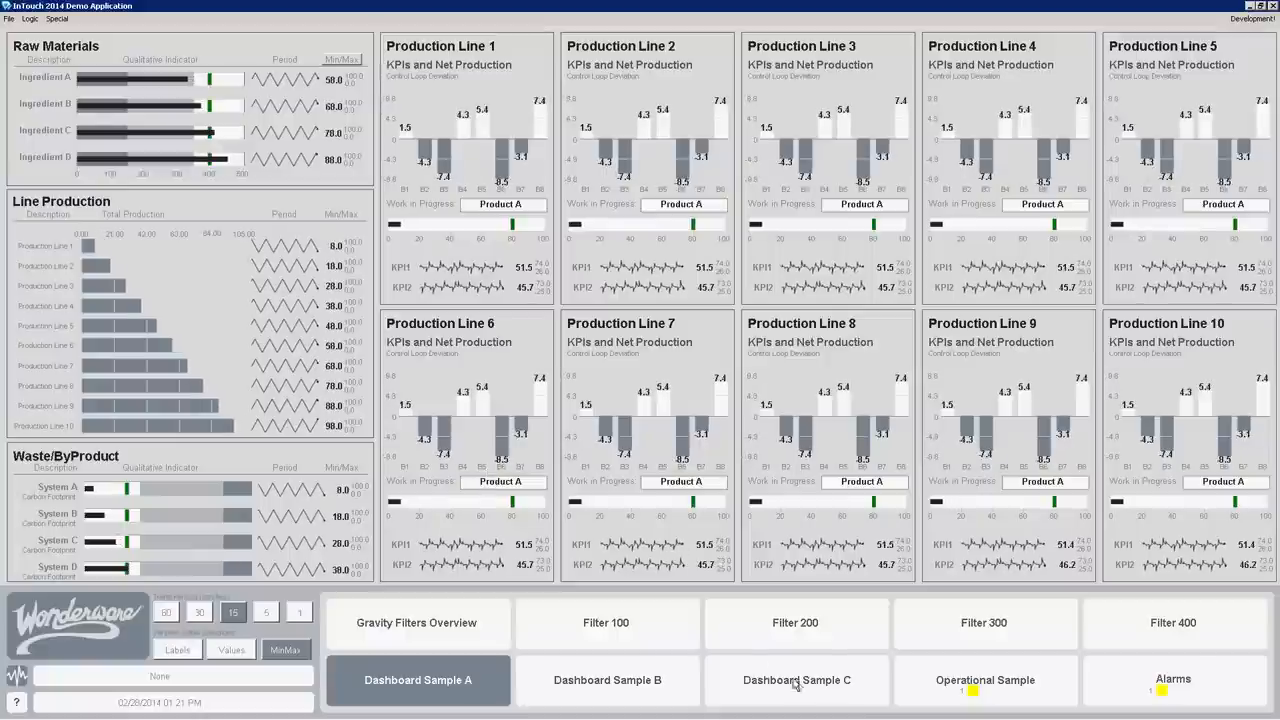
pyautogui.click(796, 680)
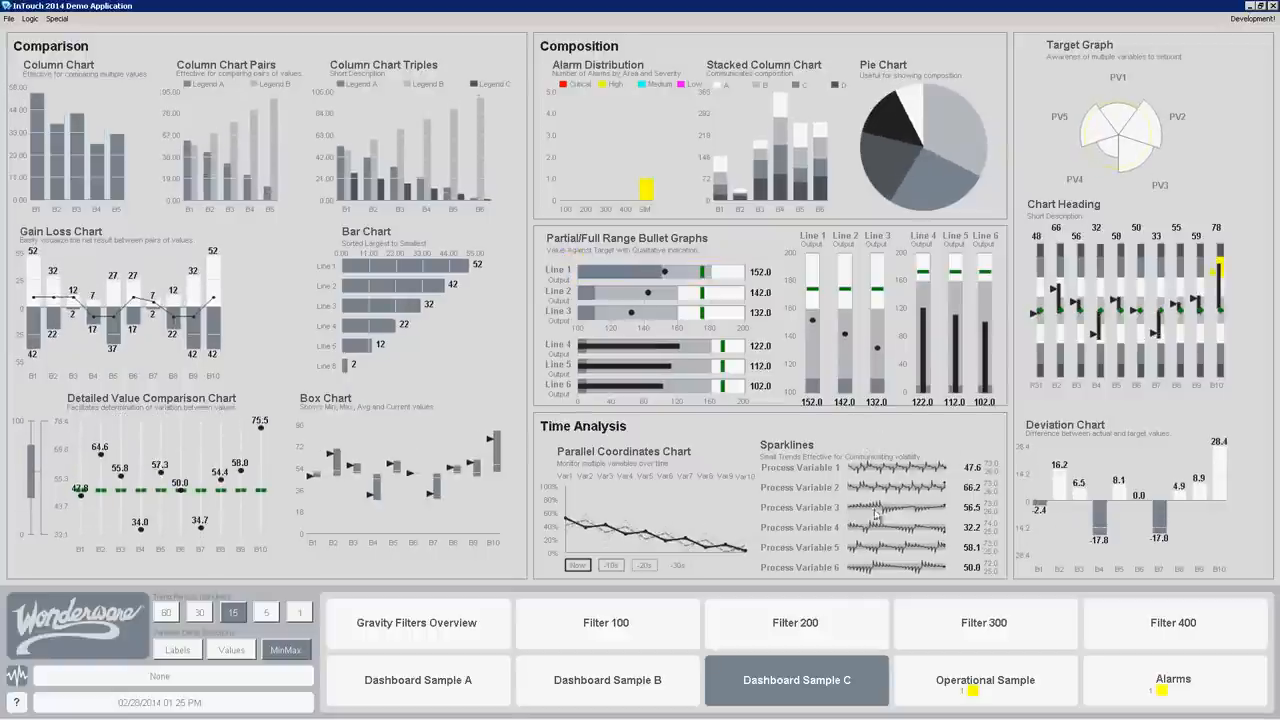
# Return to Dashboard Sample B showing Systems A-D, raw materials and finished product panels.
pyautogui.click(264, 612)
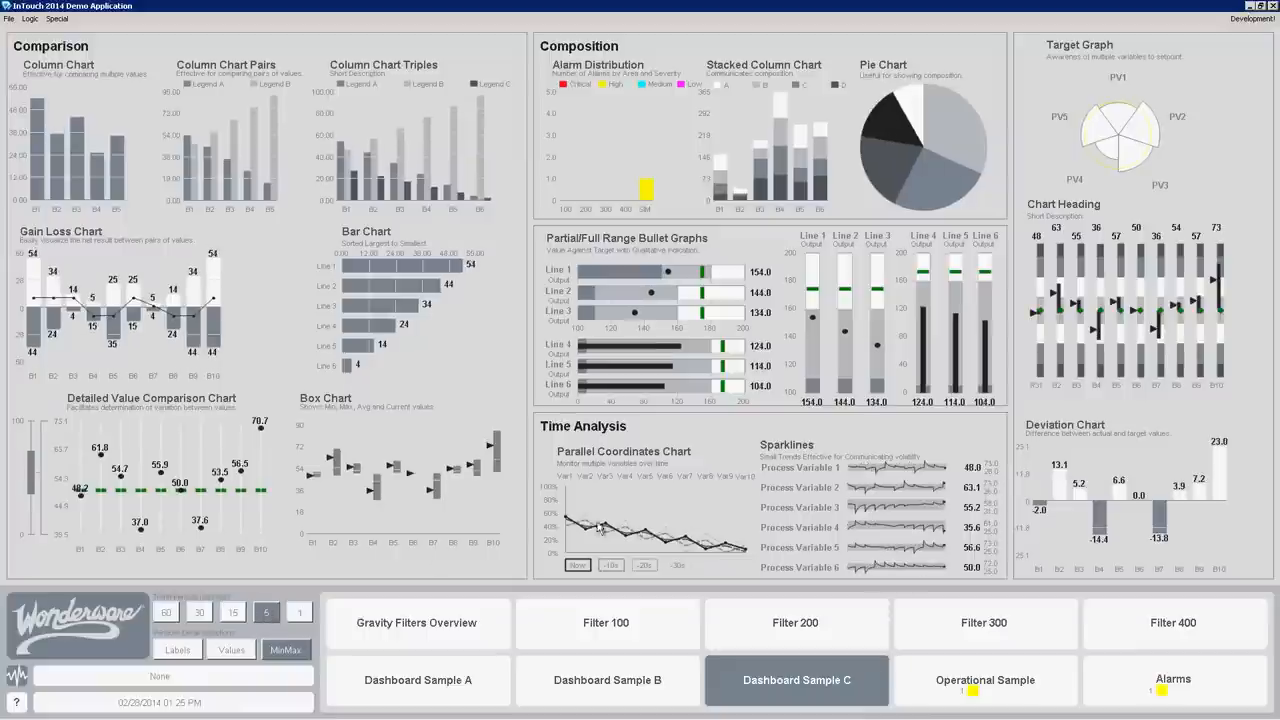
pyautogui.click(200, 612)
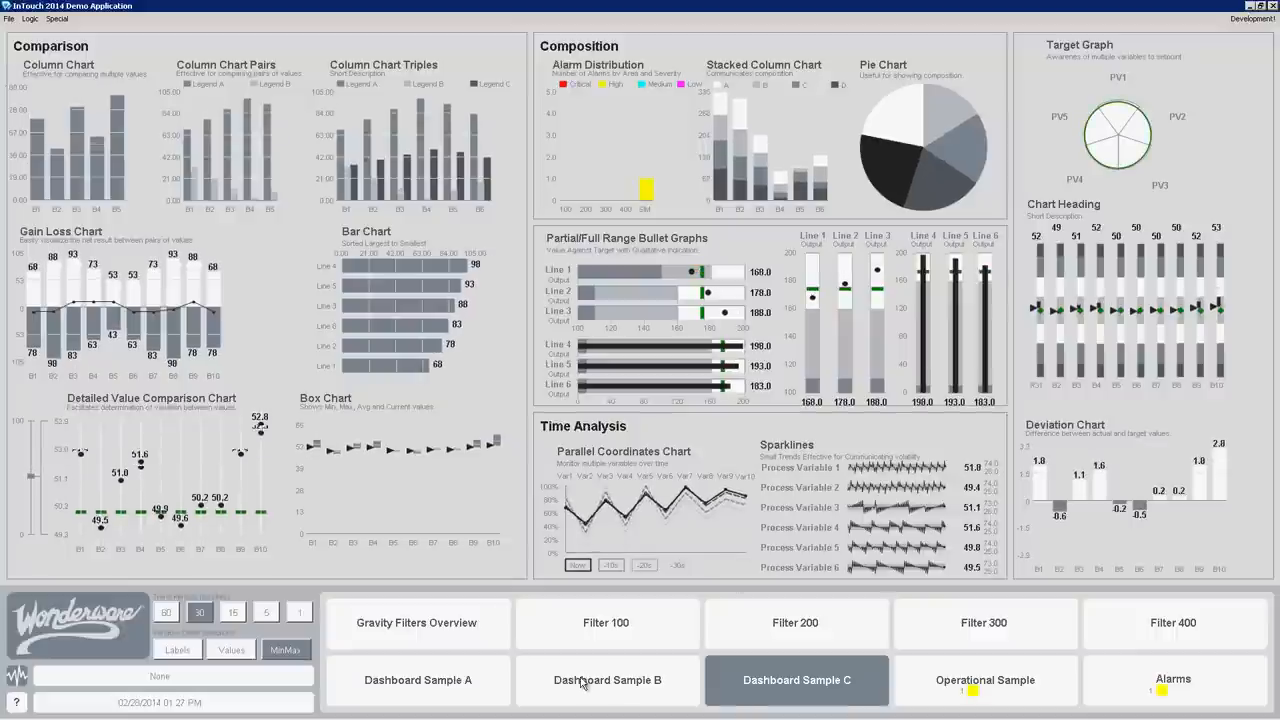
pyautogui.click(608, 680)
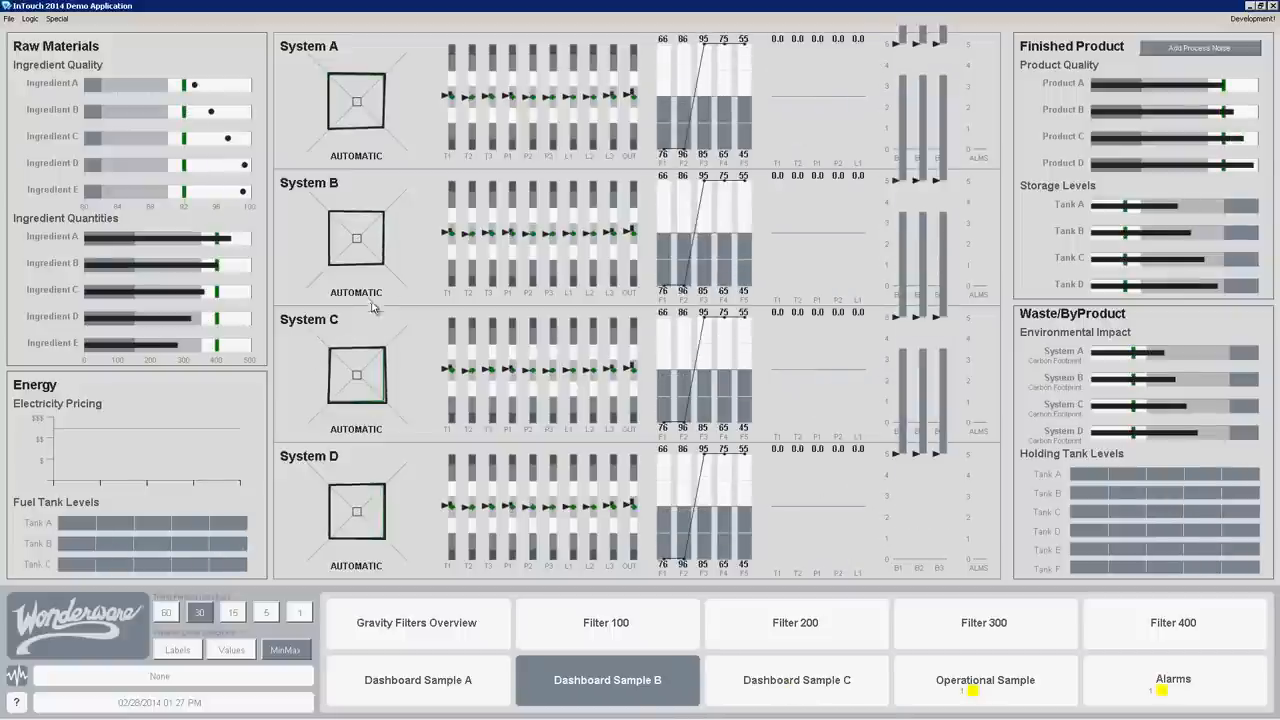